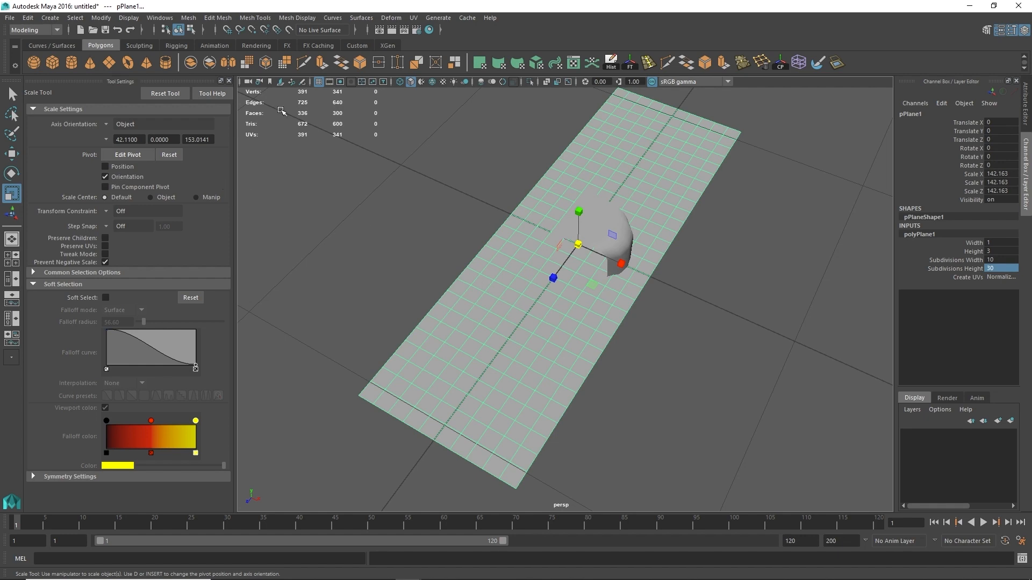
{"action": "mouse_move", "coordinate": [390, 17]}
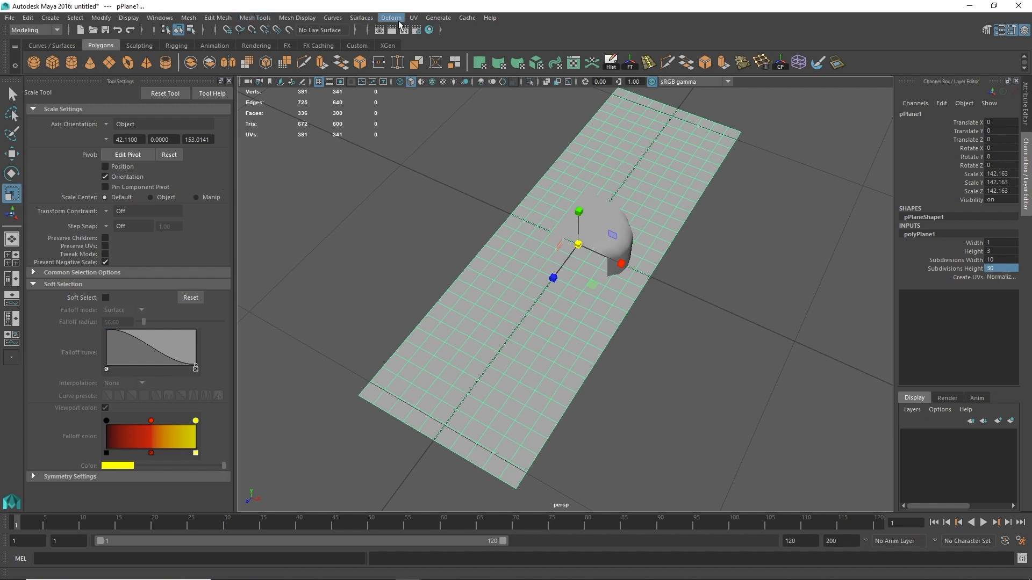
Add a Bend nonlinear deformer to the subdivided plane, its handle set to Rotate X -90
{"action": "left_click", "coordinate": [390, 18]}
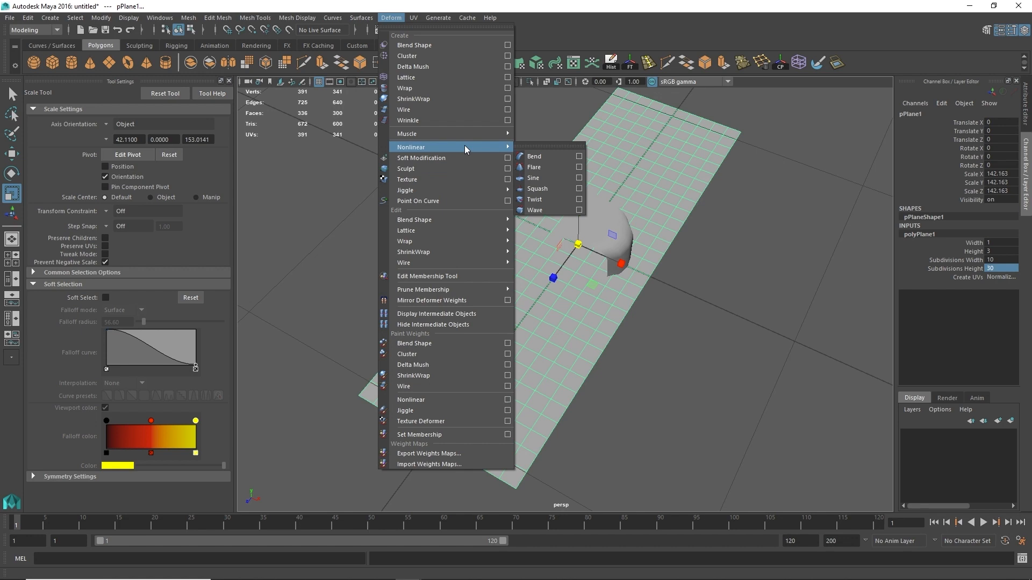
{"action": "left_click", "coordinate": [534, 156]}
{"action": "type", "text": "-90"}
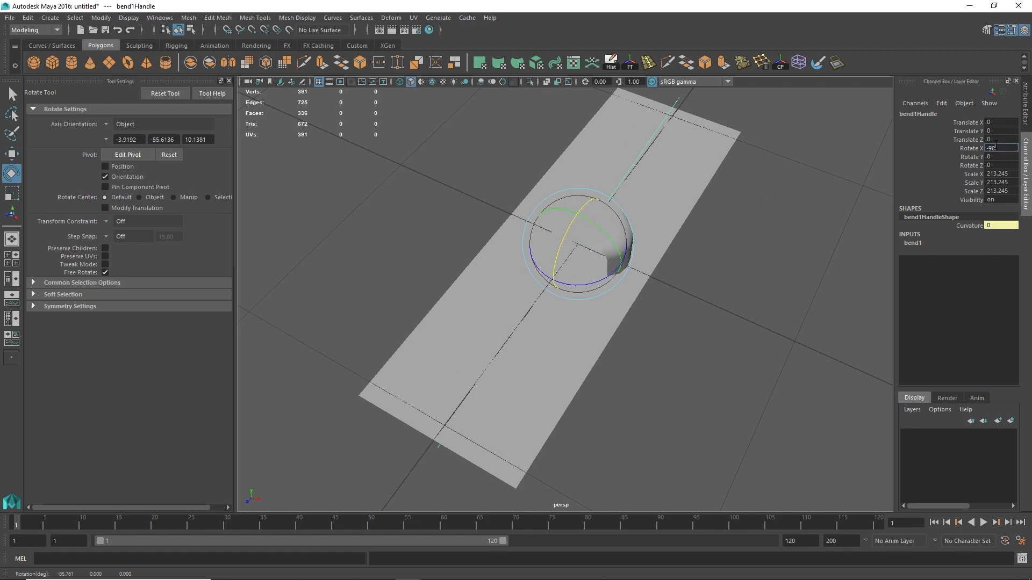
Set bend1's Curvature to 180 in the Channel Box
{"action": "left_click", "coordinate": [913, 243]}
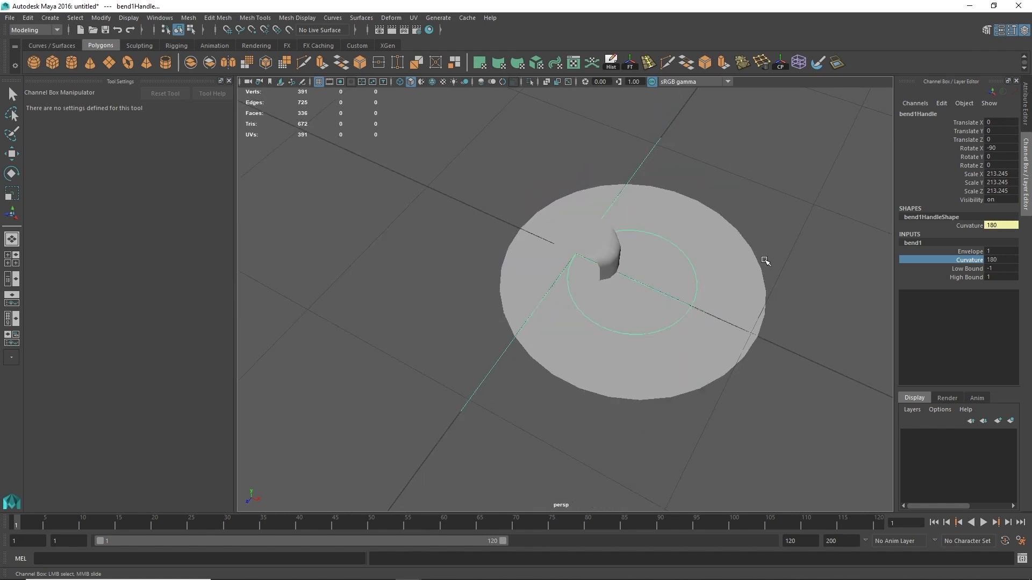
Delete the plane's history so the bend is baked into the mesh
{"action": "left_click", "coordinate": [11, 173]}
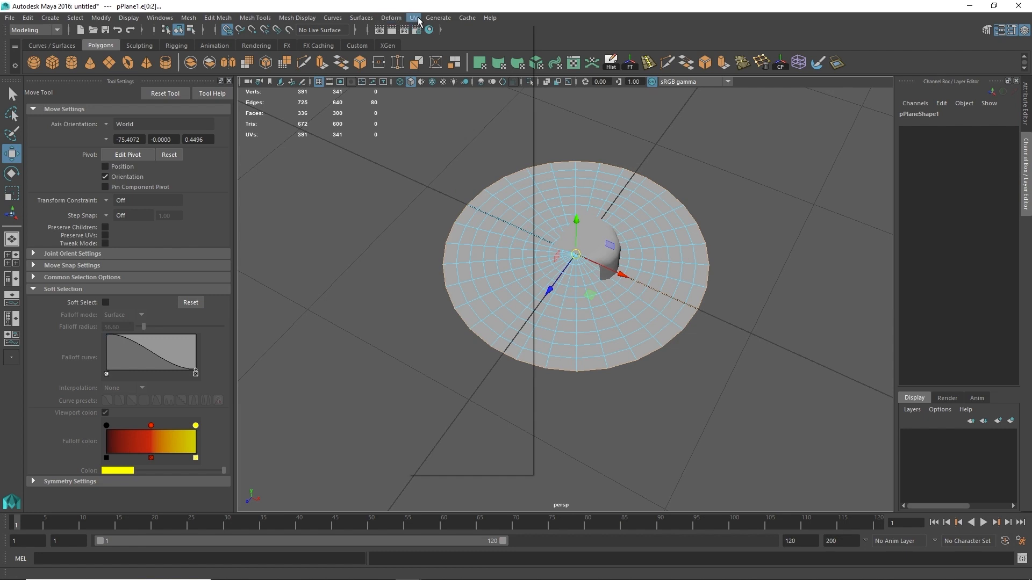
{"action": "left_click", "coordinate": [413, 18]}
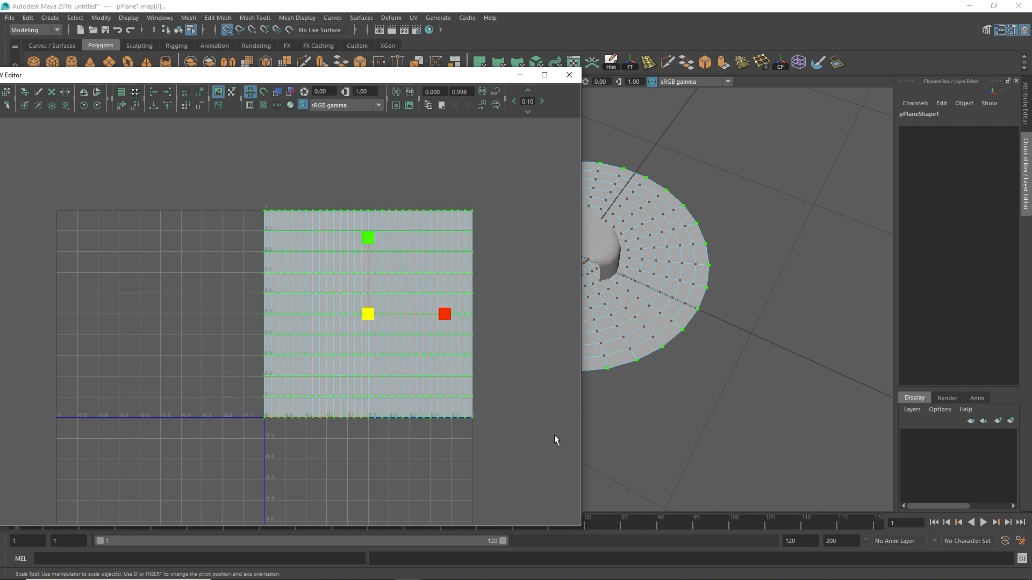
Unfold and normalize the disc's UVs in the UV Editor
{"action": "left_click", "coordinate": [97, 105]}
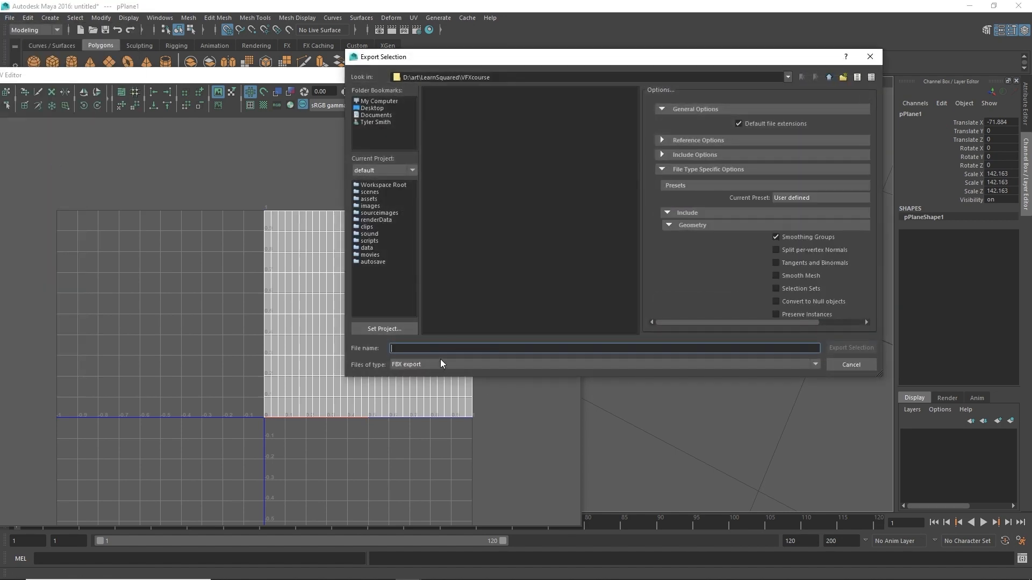
Export the selected disc as an FBX named waterVortex01
{"action": "type", "text": "waterVortex01"}
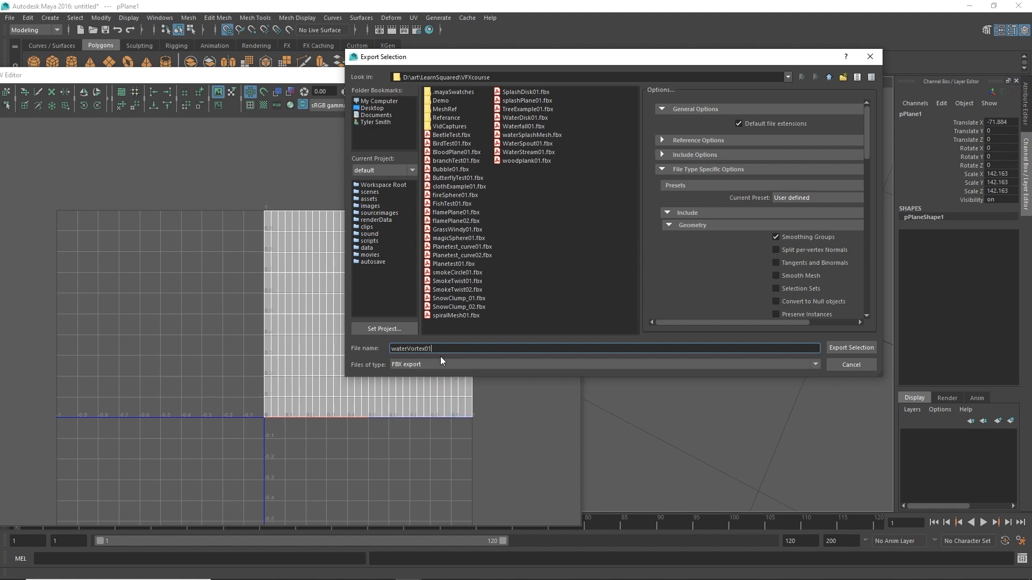
{"action": "left_click", "coordinate": [850, 347]}
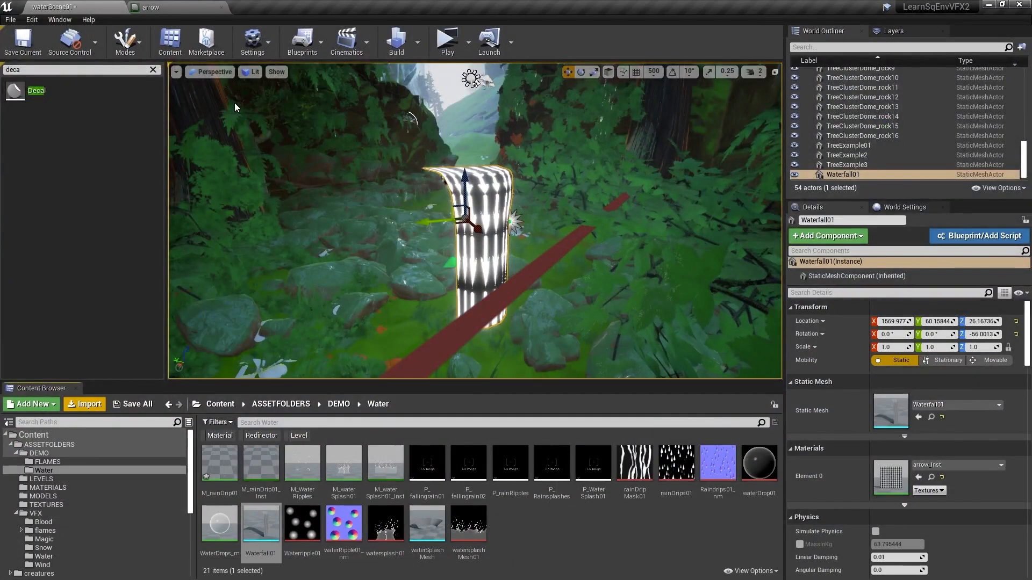
Import the waterVortex01 FBX into the Content Browser's Water folder
{"action": "left_click", "coordinate": [84, 404]}
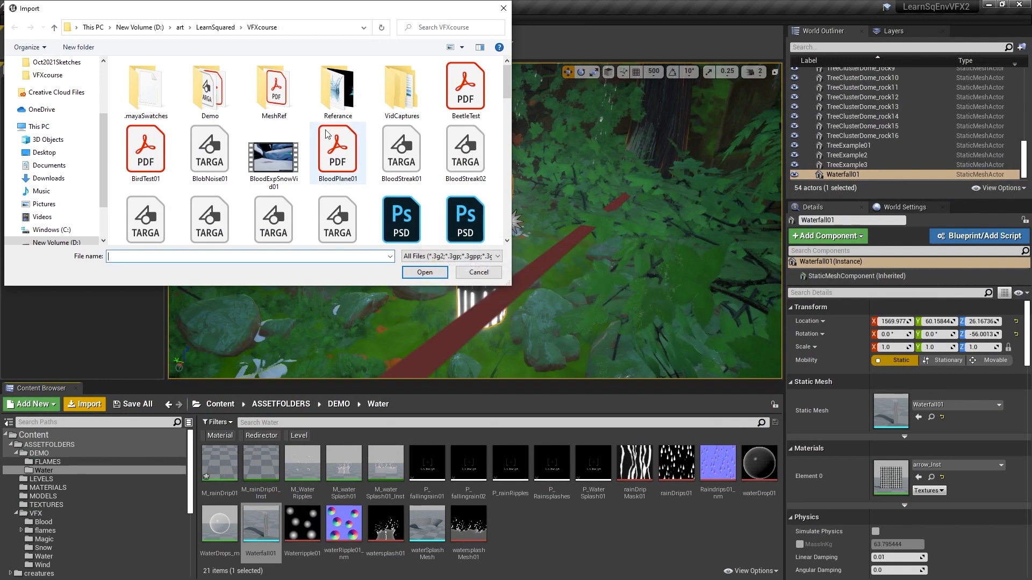
{"action": "scroll", "scroll_direction": "down", "scroll_amount": 3}
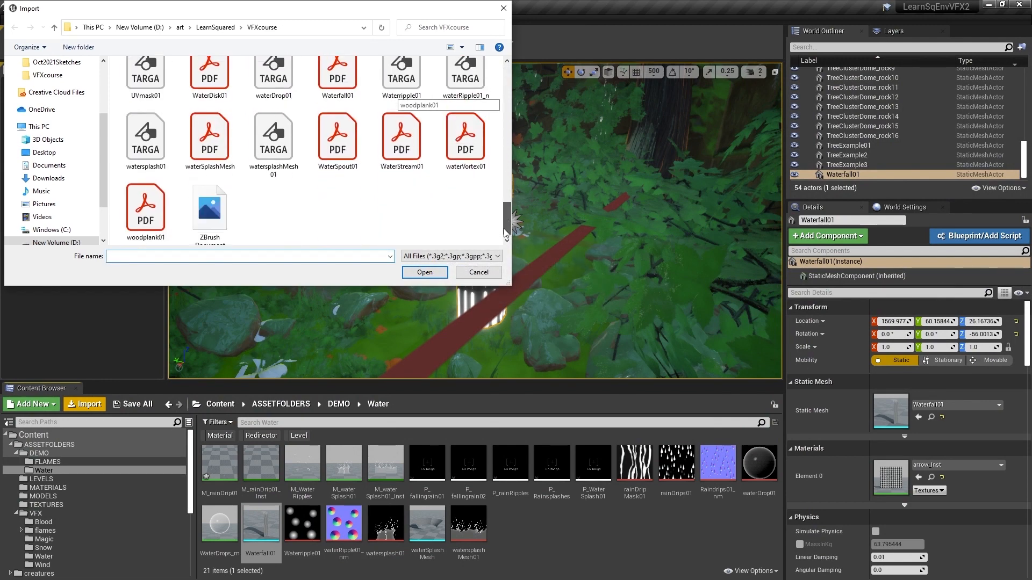
{"action": "left_click", "coordinate": [477, 273]}
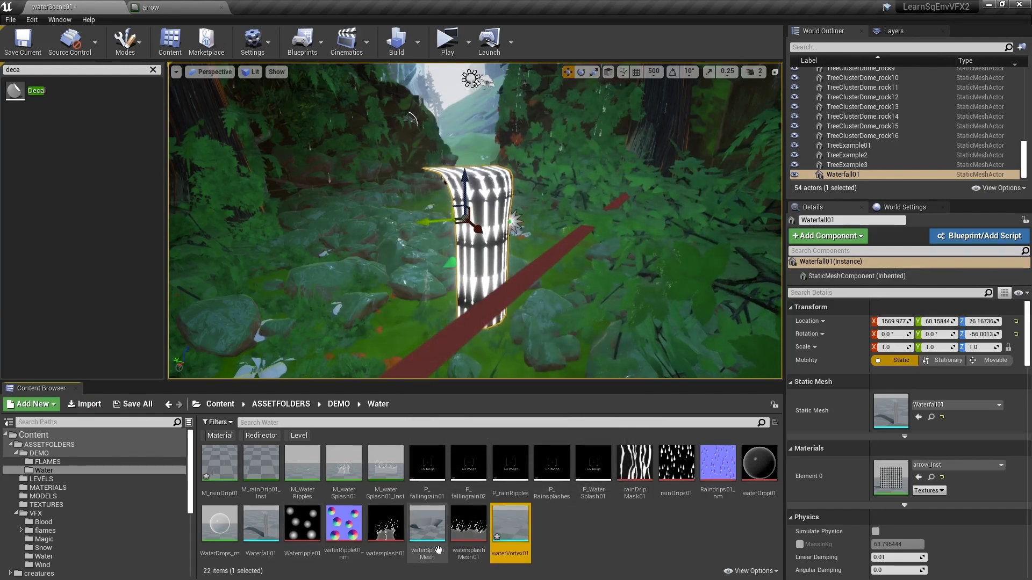
{"action": "right_click", "coordinate": [510, 527]}
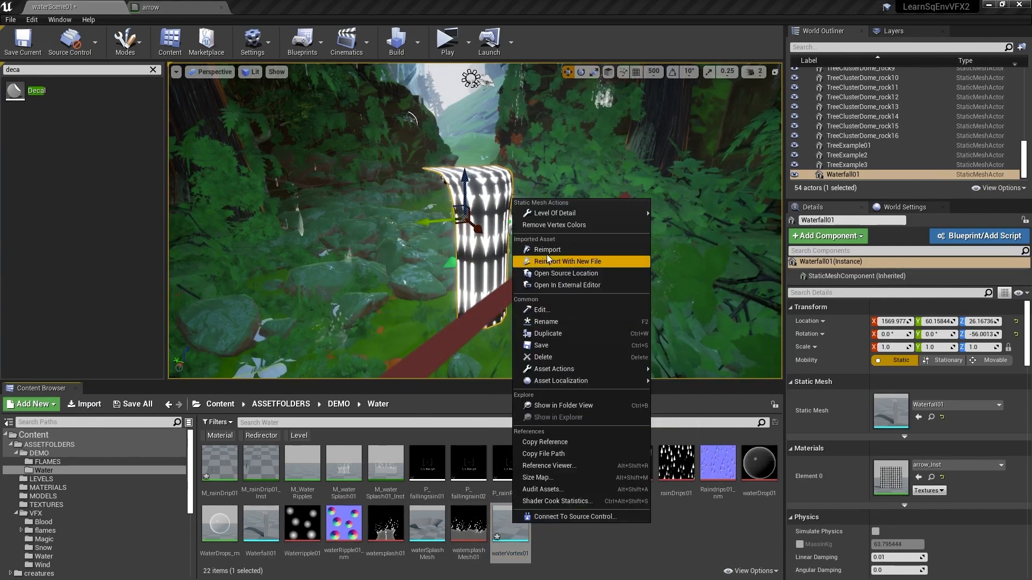